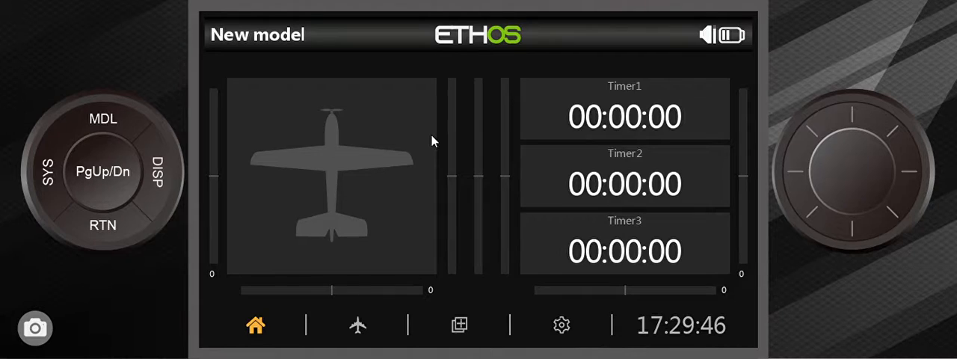
mouse_move(409, 154)
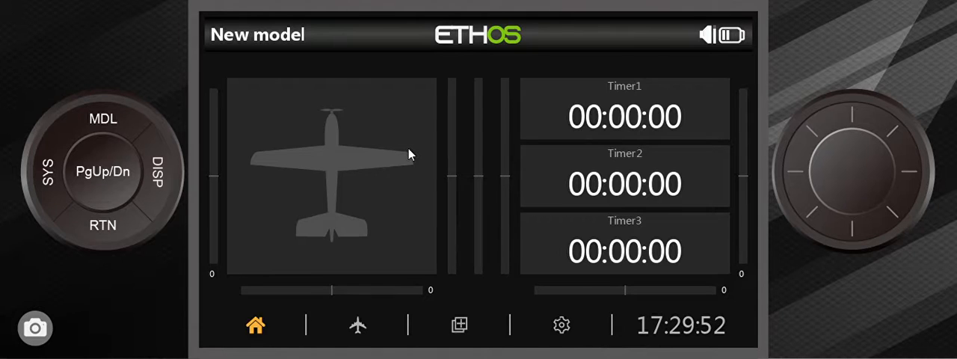
mouse_move(427, 149)
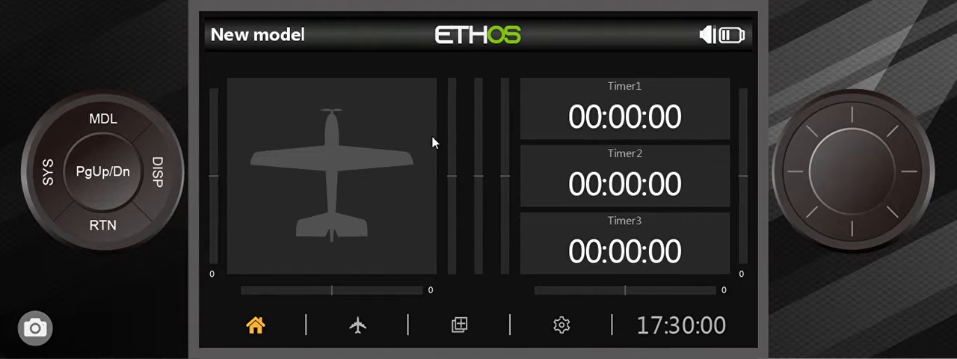
mouse_move(397, 156)
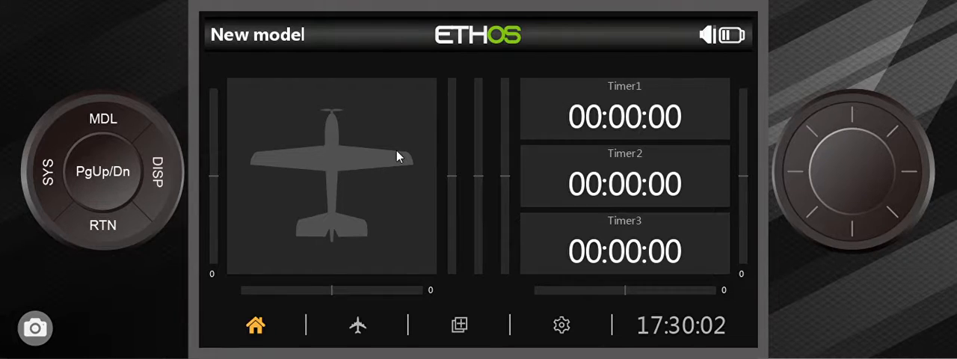
Step: Go into the Model menu and bring up the model's Mixes list
left_click(332, 177)
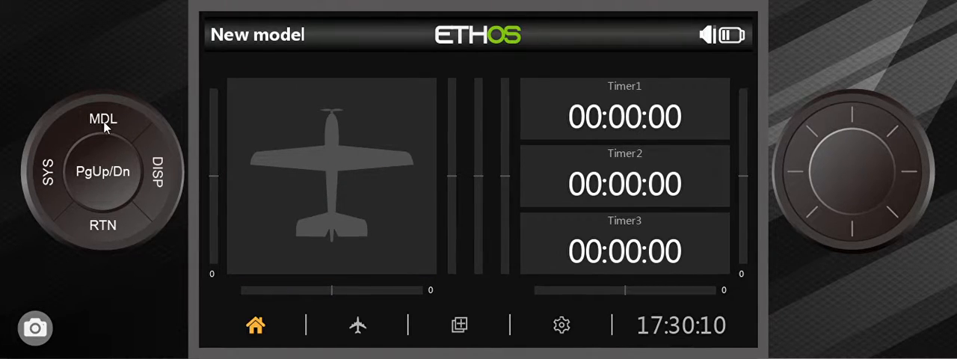
left_click(103, 118)
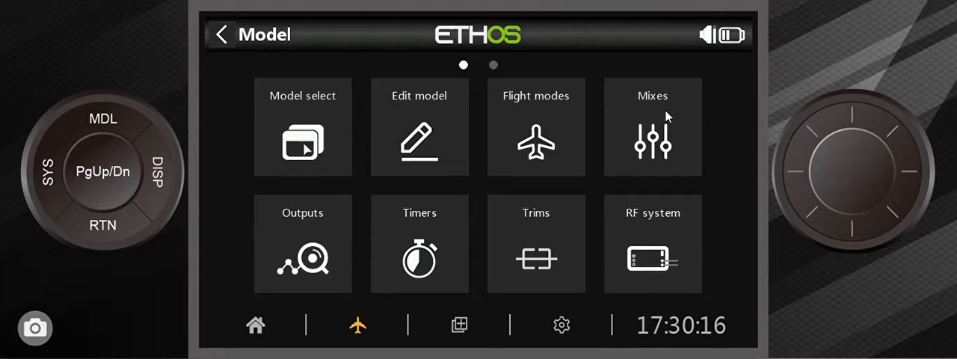
left_click(651, 127)
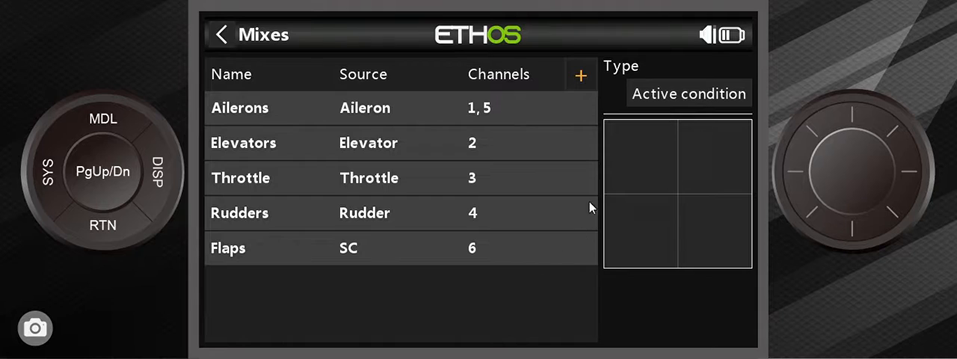
mouse_move(296, 173)
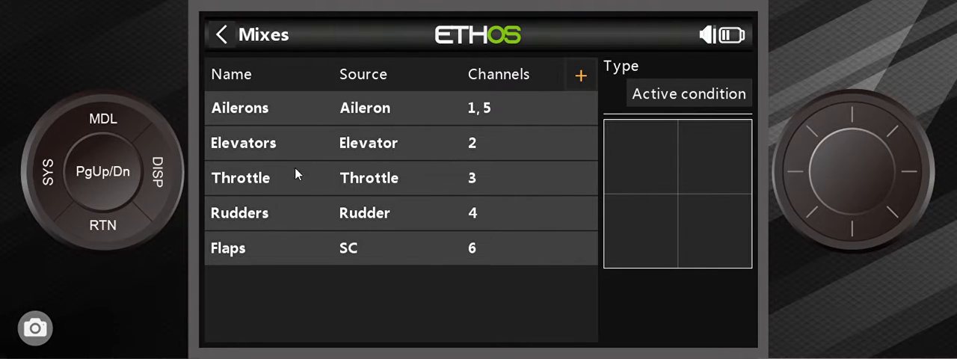
mouse_move(582, 177)
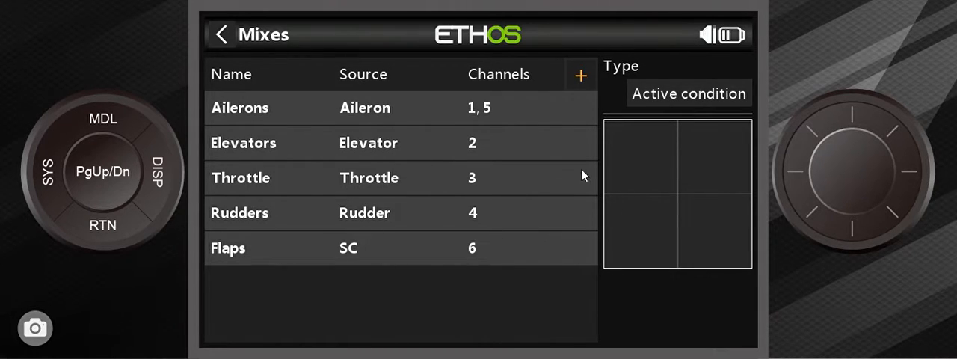
mouse_move(490, 123)
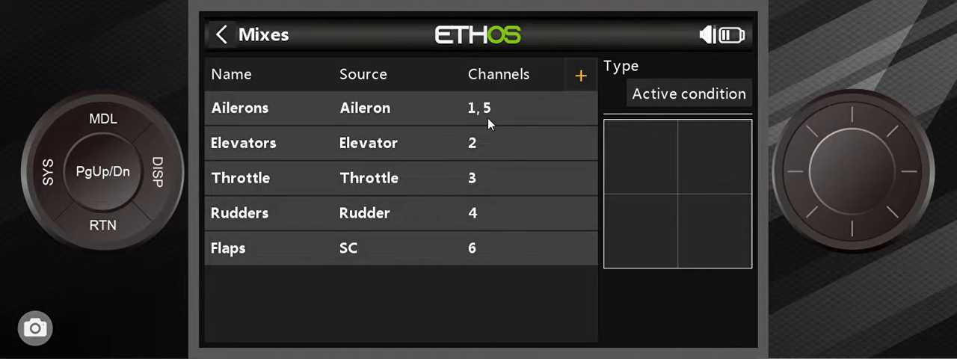
mouse_move(520, 129)
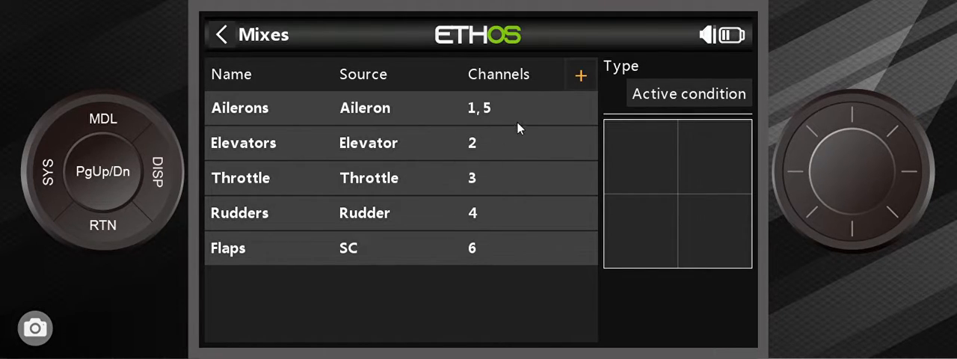
mouse_move(541, 136)
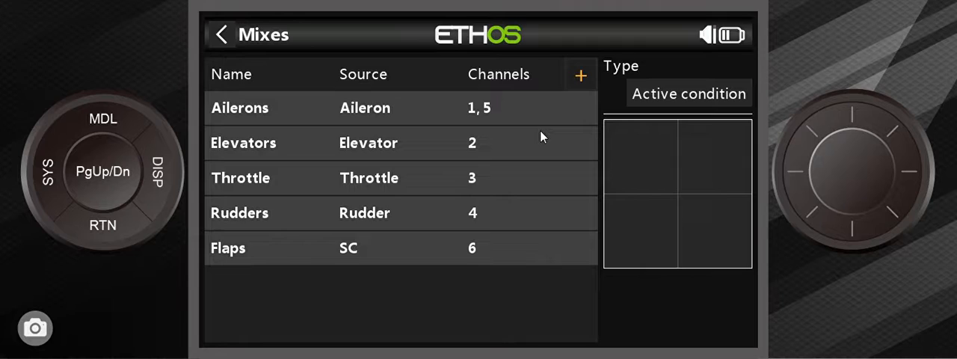
mouse_move(583, 84)
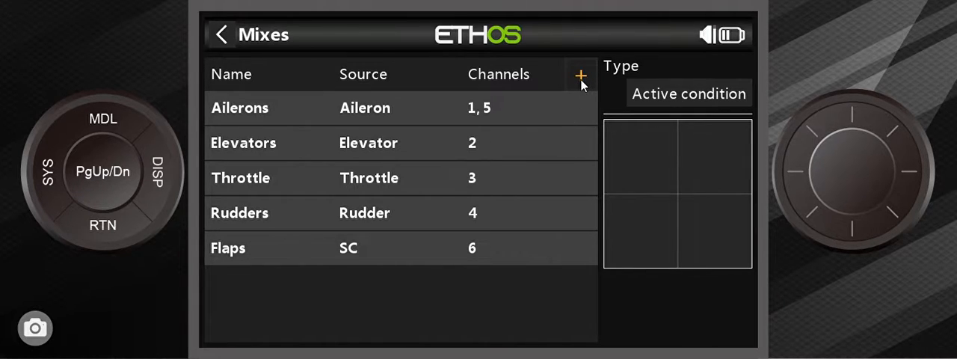
Step: Start adding a new mix via the + button, showing the Mixes library
left_click(580, 77)
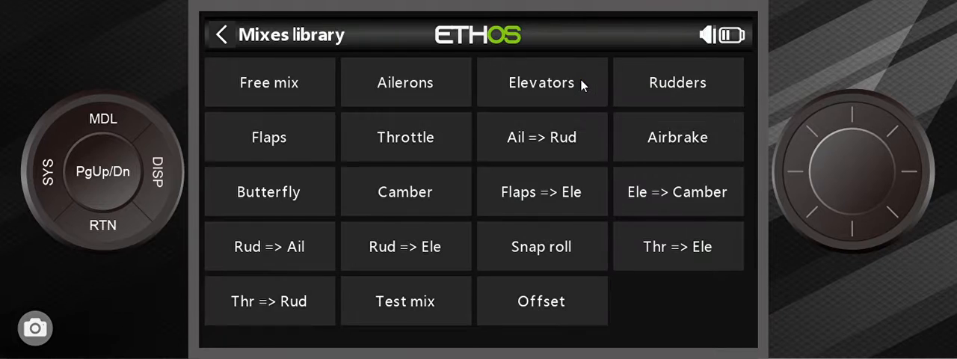
mouse_move(365, 137)
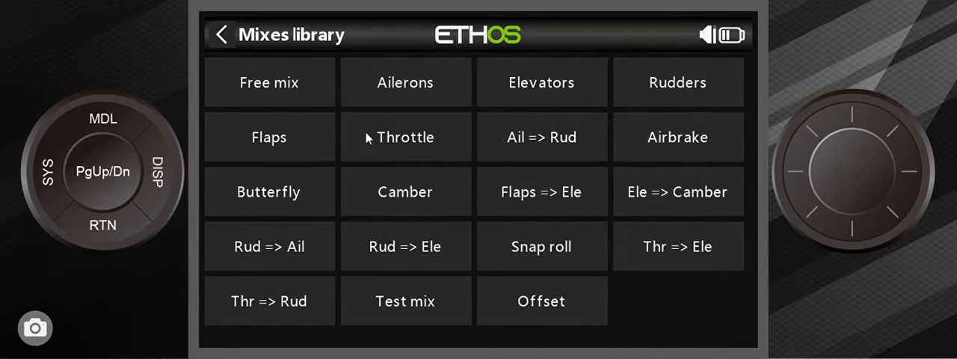
mouse_move(486, 184)
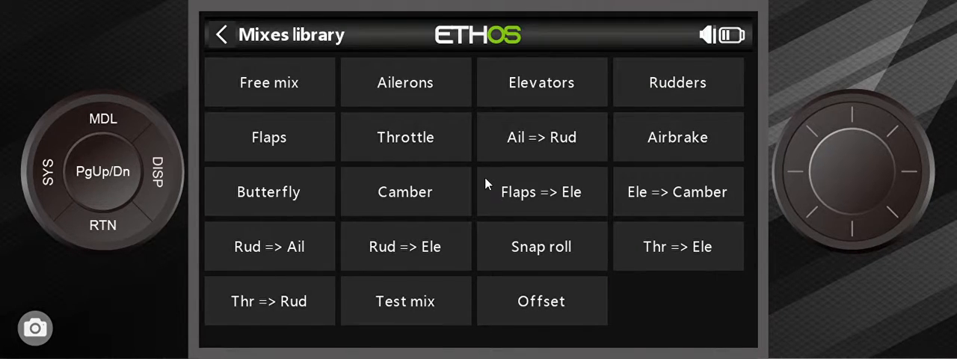
mouse_move(649, 253)
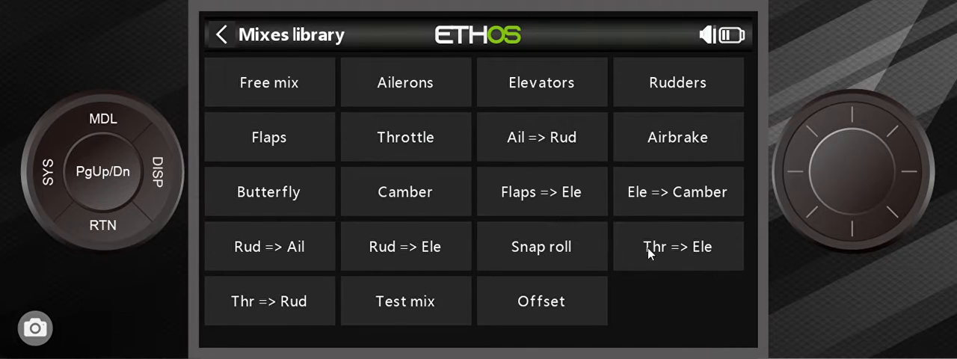
mouse_move(358, 296)
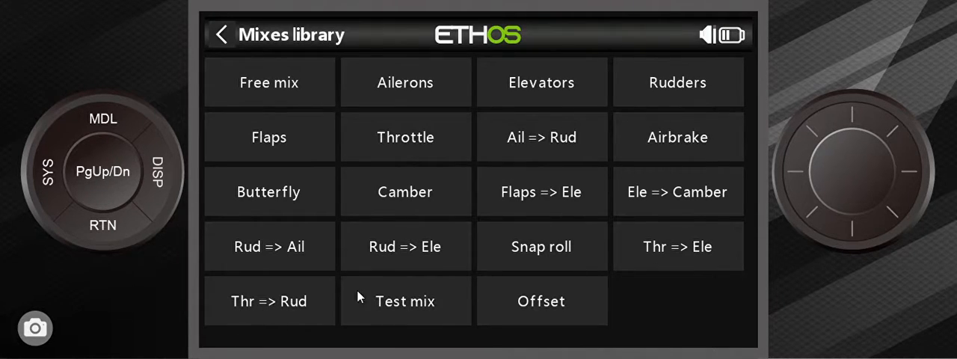
mouse_move(426, 150)
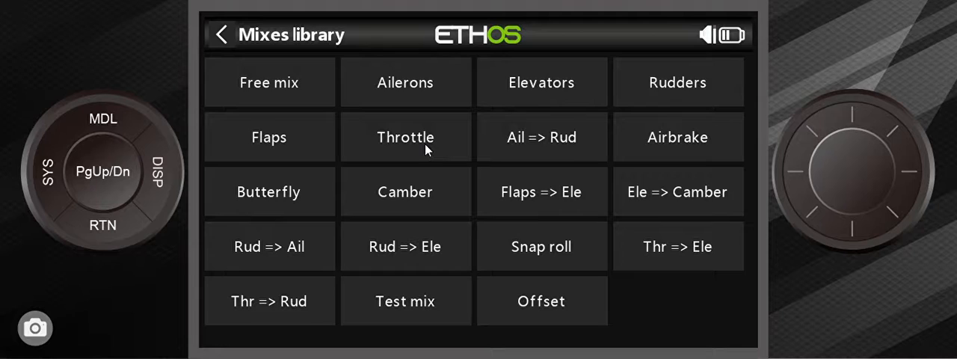
mouse_move(591, 155)
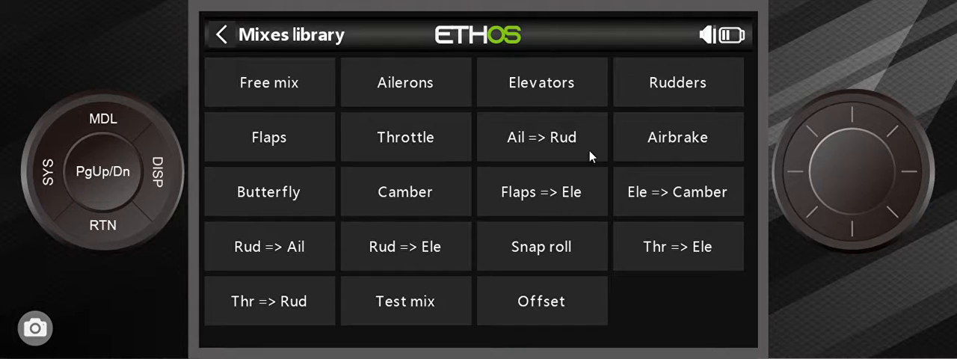
mouse_move(281, 94)
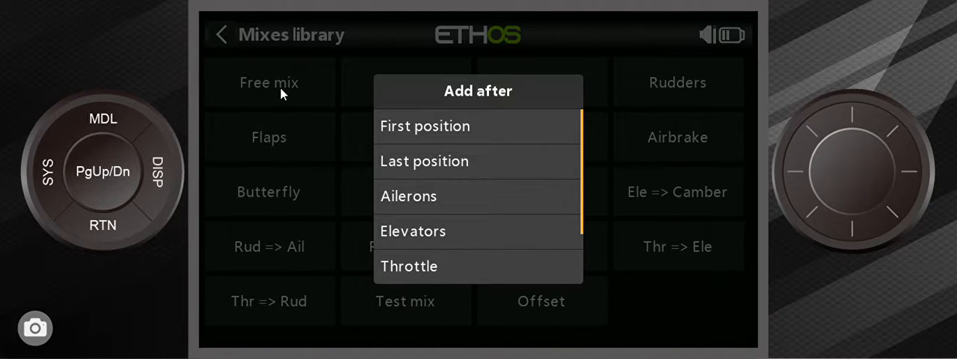
mouse_move(446, 172)
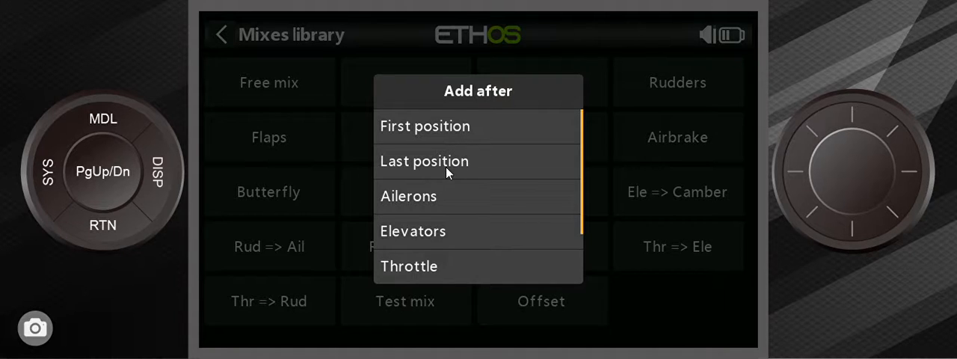
mouse_move(449, 207)
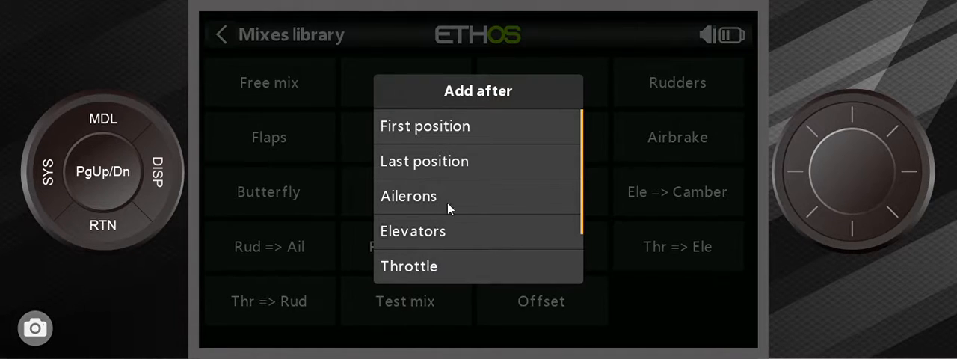
mouse_move(467, 112)
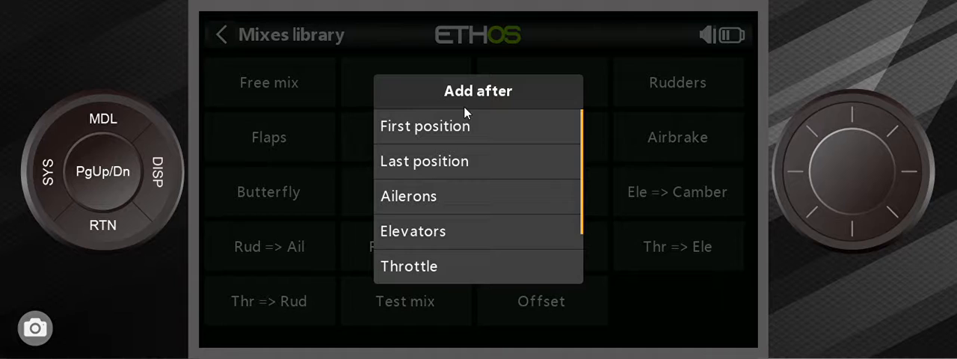
Step: Insert a Free mix after the Elevators mix and land on its settings page
left_click(424, 126)
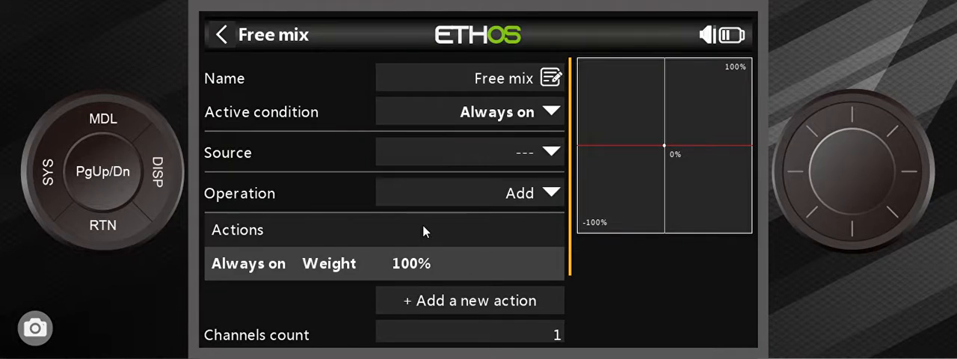
mouse_move(217, 242)
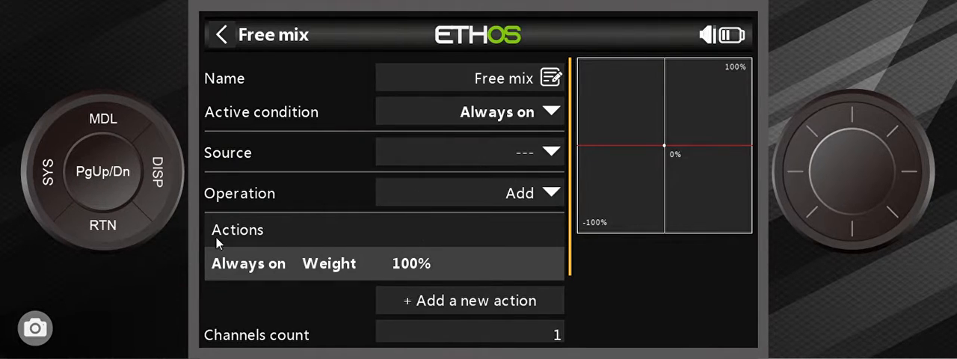
left_click(221, 35)
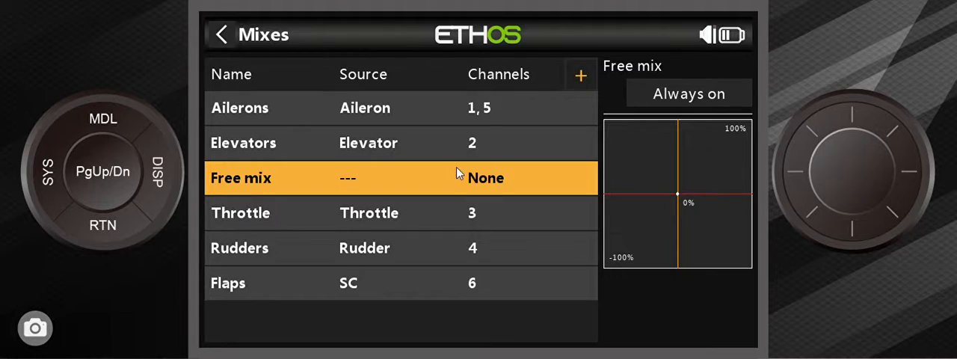
mouse_move(255, 193)
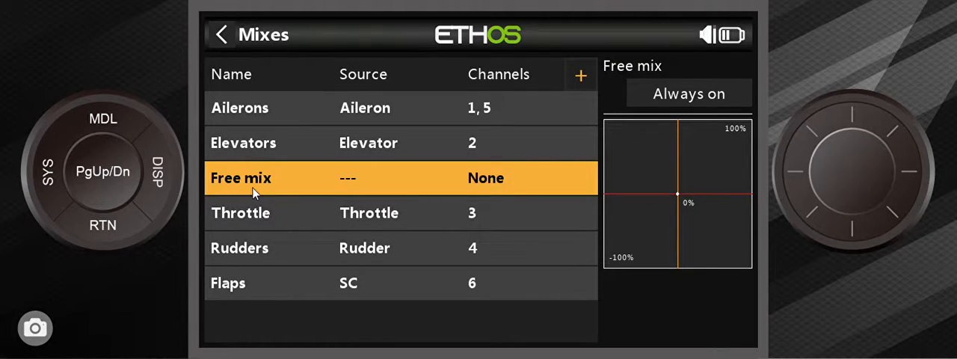
mouse_move(362, 182)
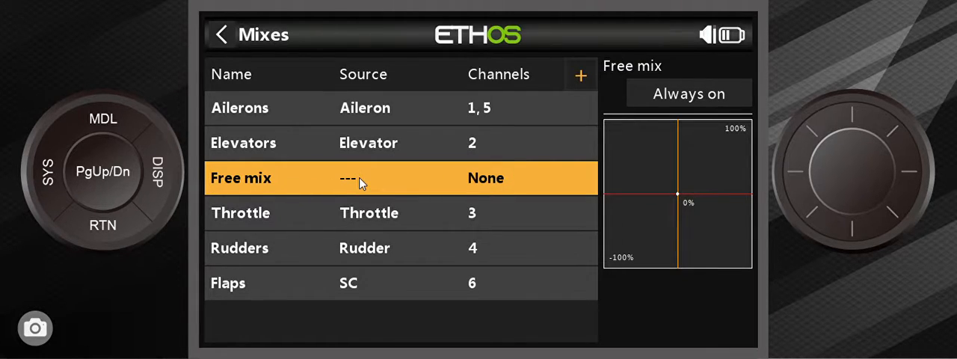
mouse_move(242, 251)
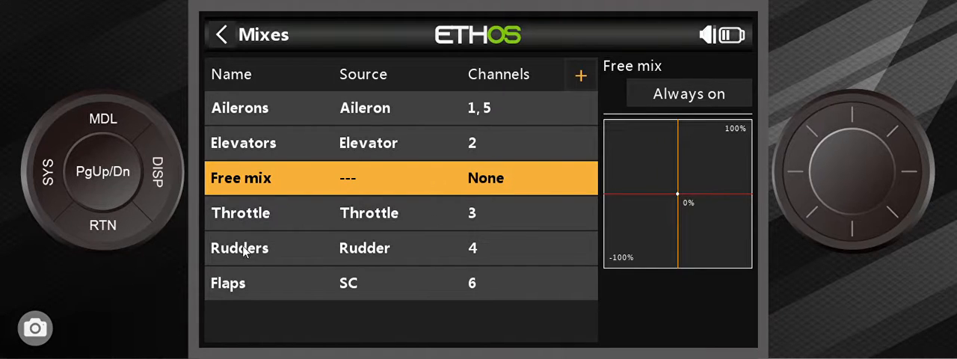
mouse_move(278, 189)
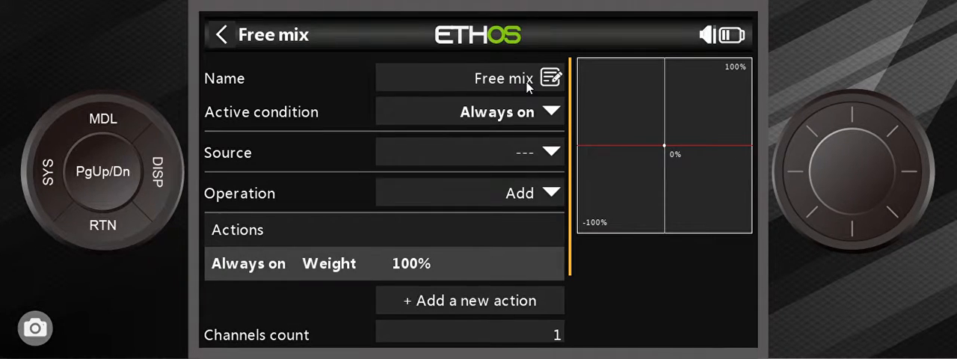
Step: Rename the Free mix to 'Thr Rev' on the on-screen keyboard
left_click(551, 78)
type("Th")
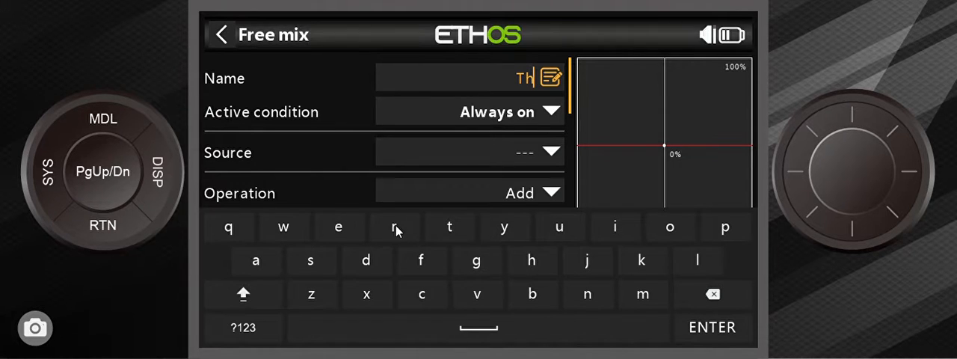
left_click(393, 227)
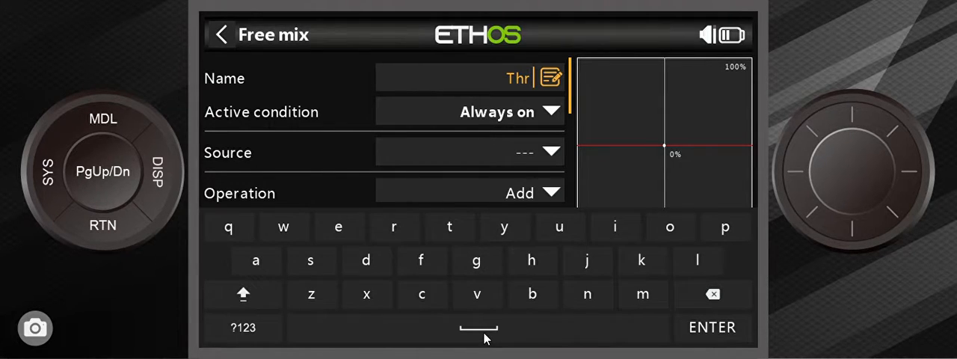
left_click(242, 293)
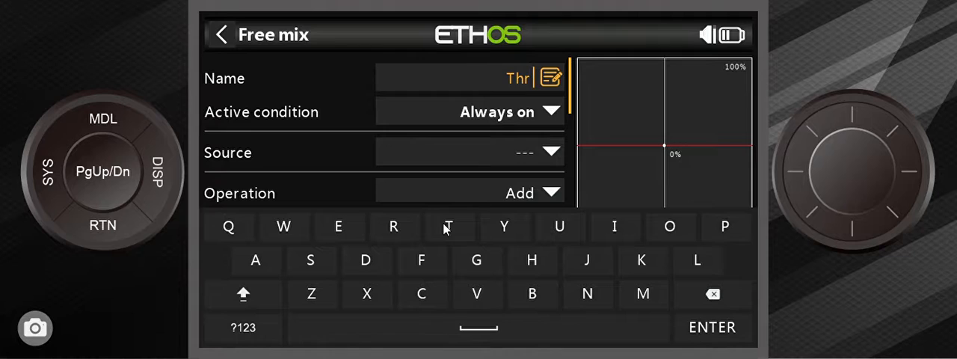
left_click(393, 225)
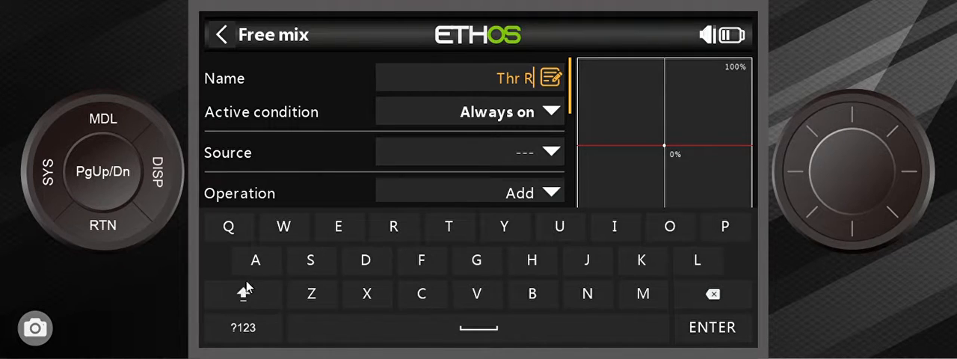
left_click(338, 227)
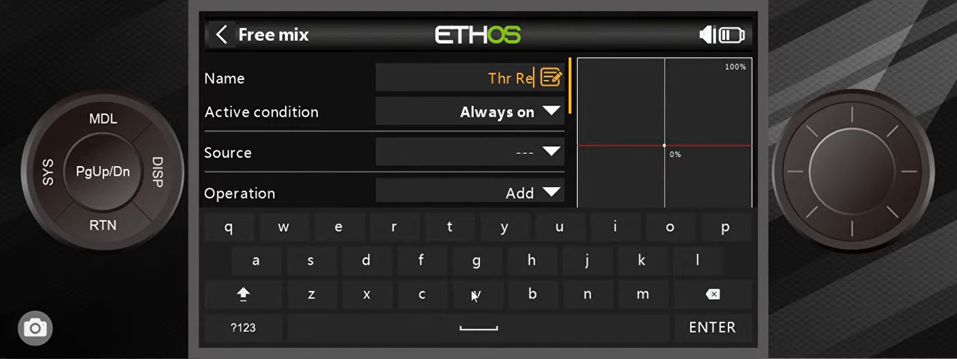
left_click(476, 293)
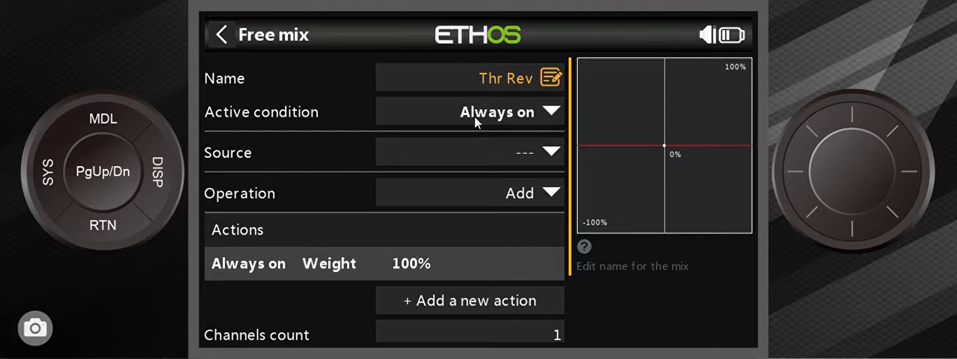
mouse_move(483, 134)
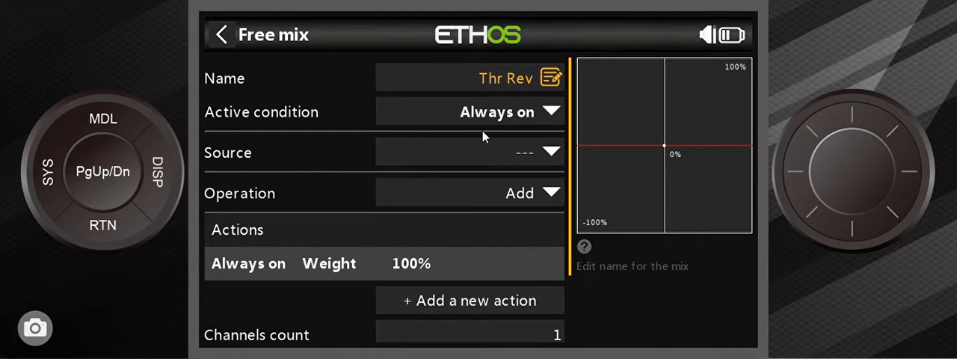
mouse_move(490, 132)
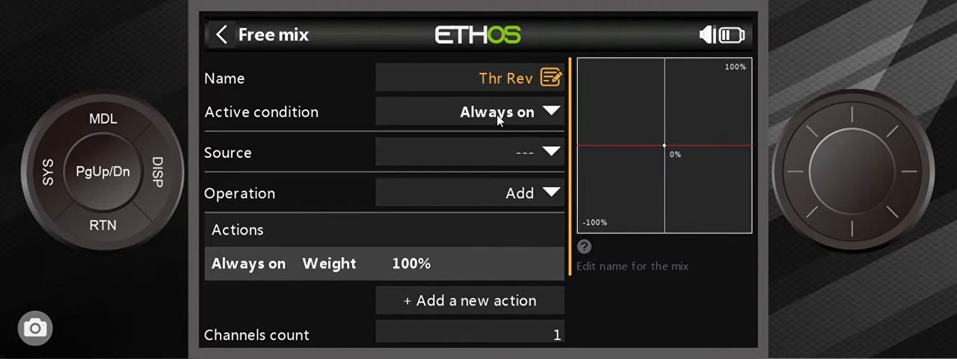
Step: Set the mix's active condition to switch position SI down
left_click(496, 111)
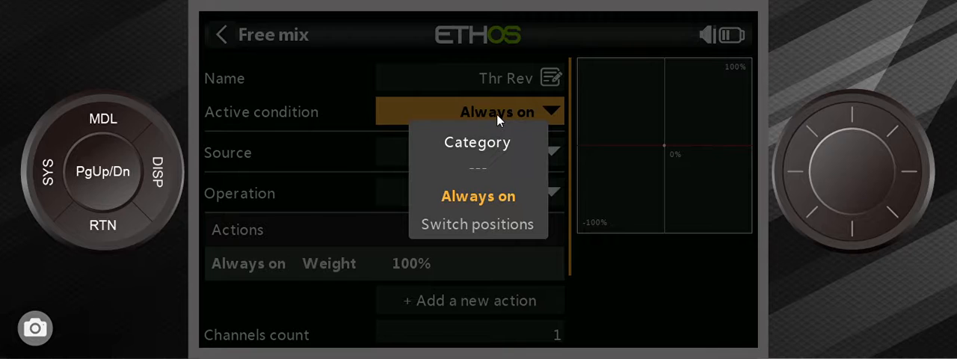
left_click(477, 224)
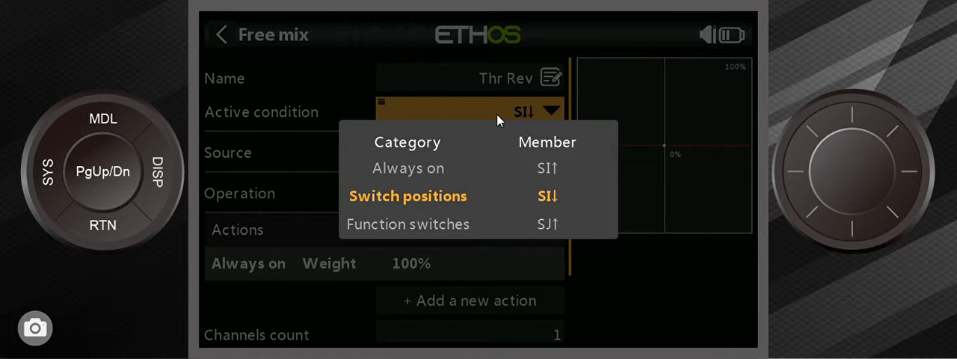
mouse_move(547, 202)
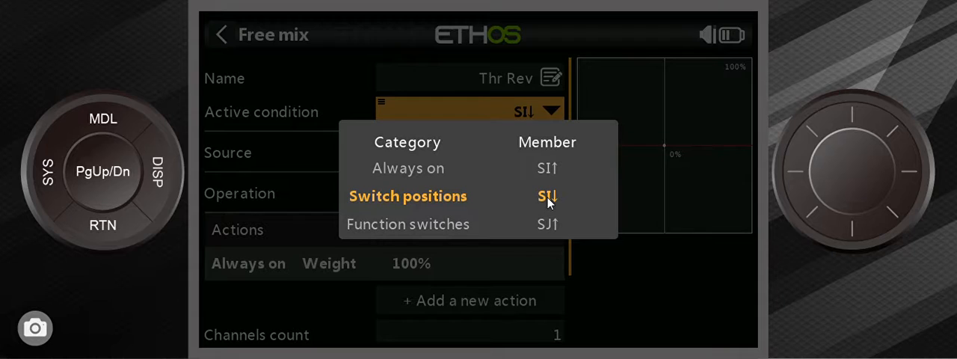
mouse_move(547, 176)
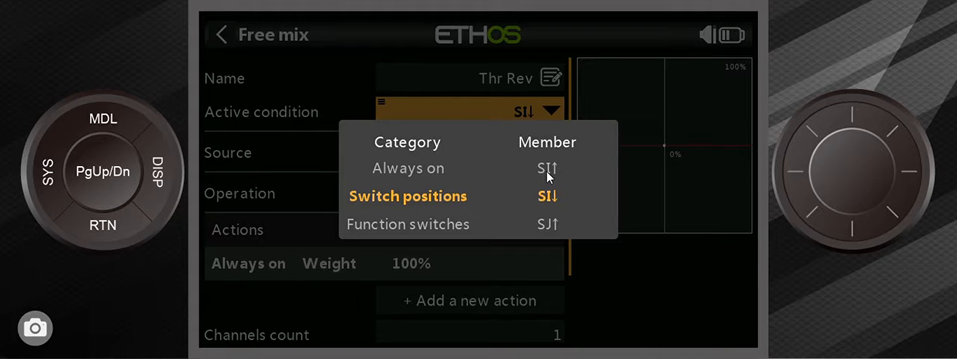
mouse_move(535, 207)
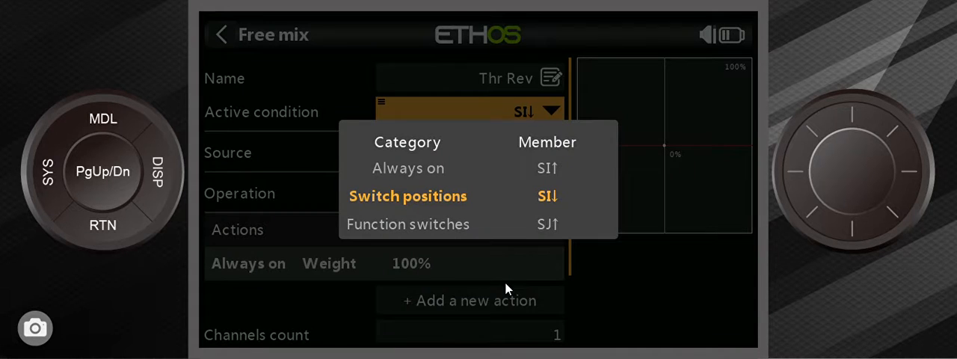
mouse_move(87, 236)
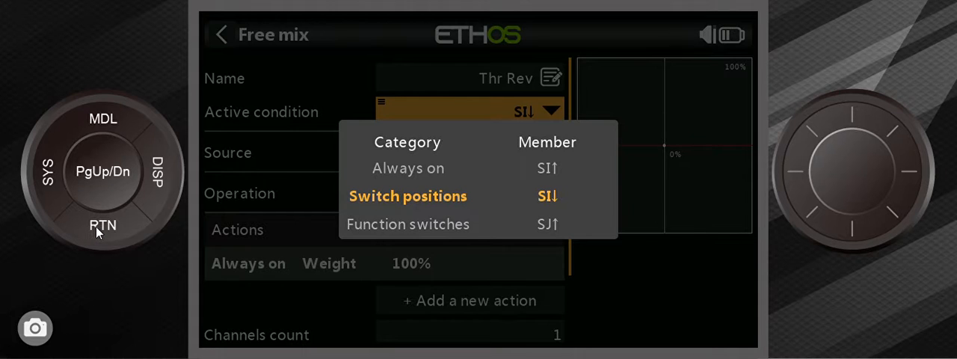
left_click(406, 194)
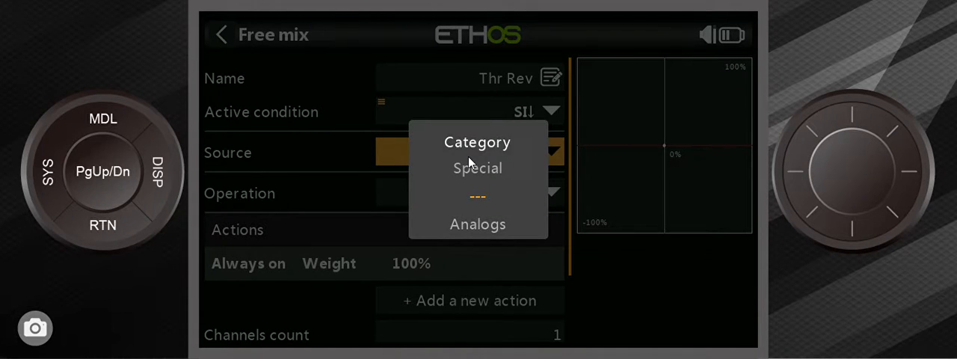
Step: Choose Throttle from the Analogs category as the mix source
left_click(477, 224)
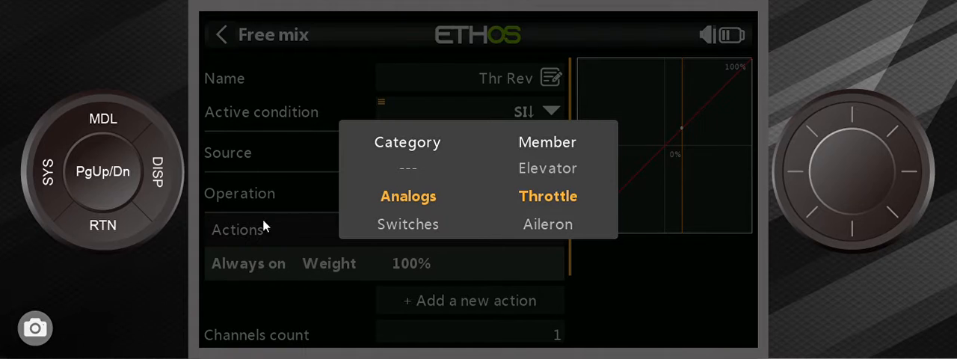
left_click(547, 195)
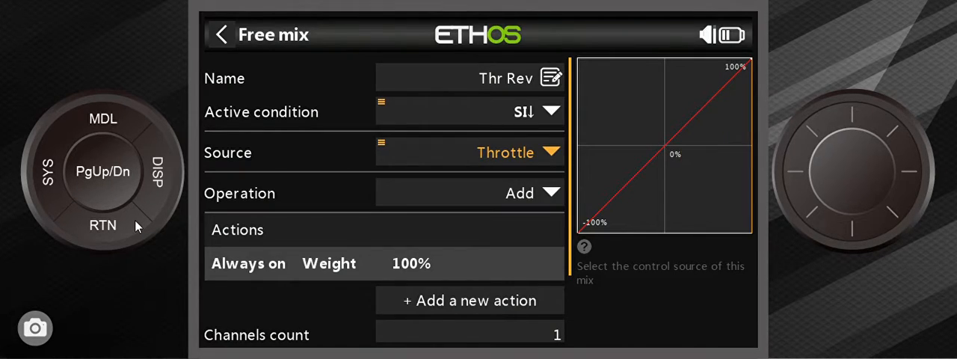
mouse_move(379, 181)
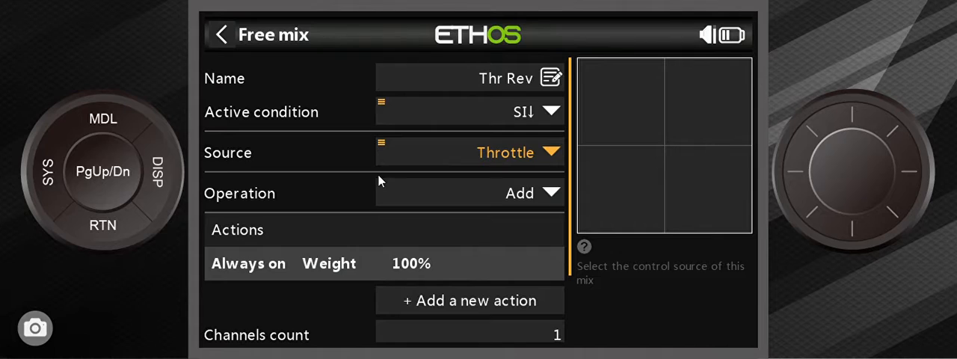
mouse_move(575, 191)
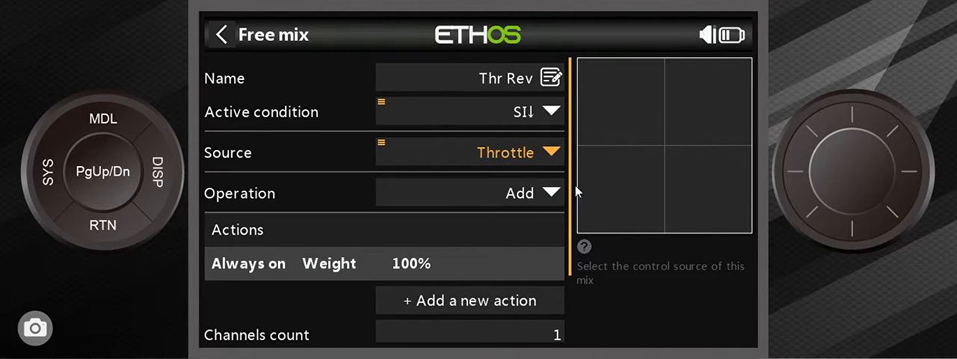
mouse_move(532, 193)
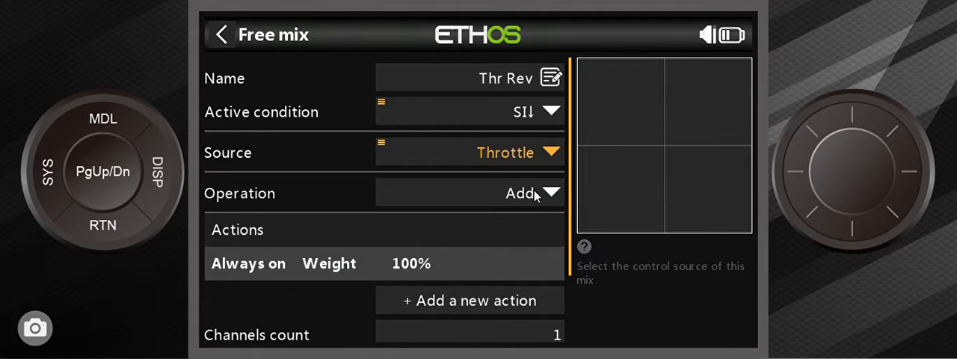
Step: Change the mix operation from Add to Replace
left_click(532, 193)
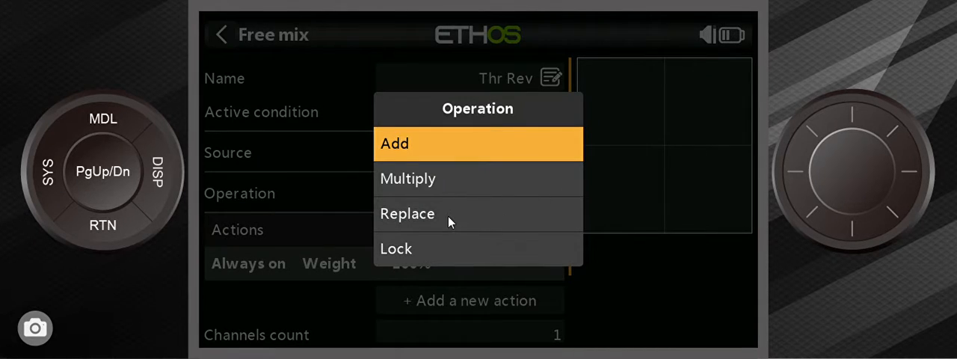
left_click(407, 212)
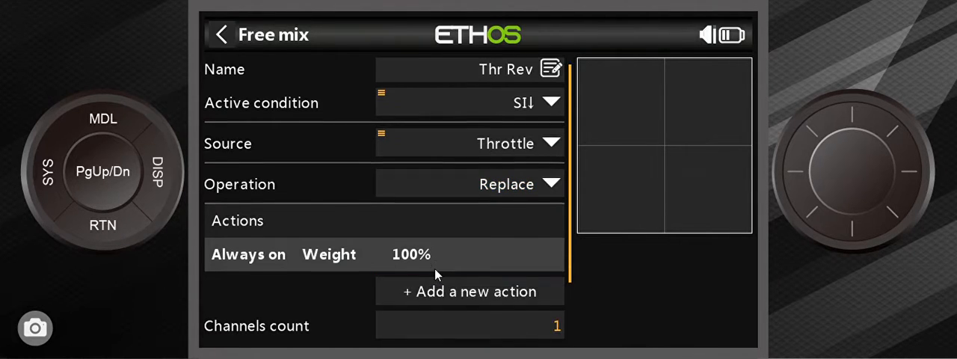
Step: Send the mix to Output1 CH7, copy the Thr Rev name to the channel, and return to Mixes
left_click(552, 323)
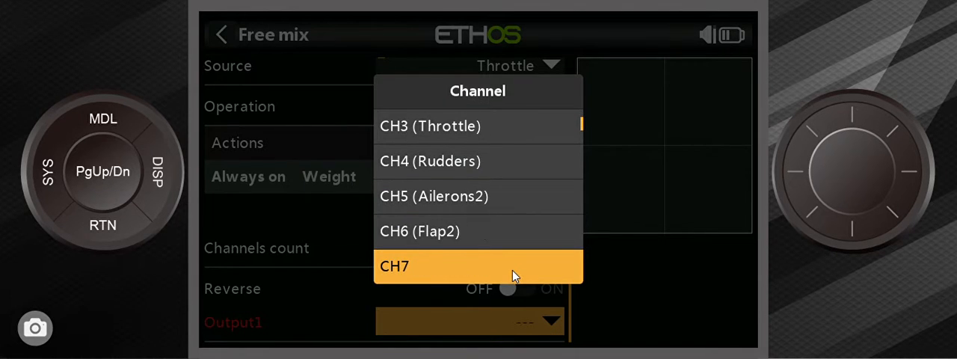
left_click(479, 266)
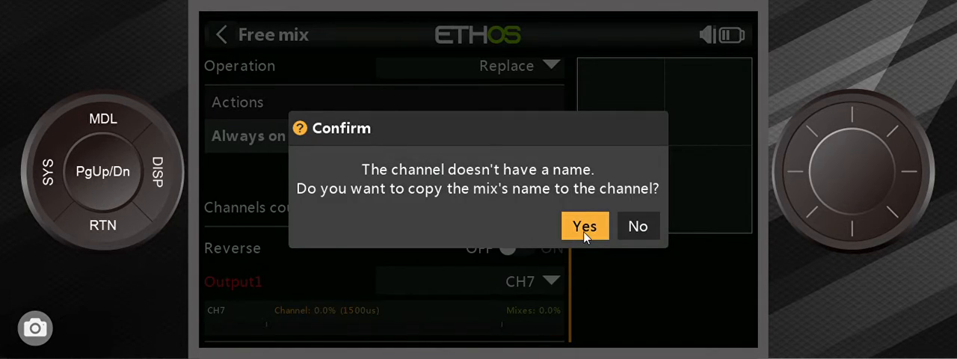
left_click(584, 225)
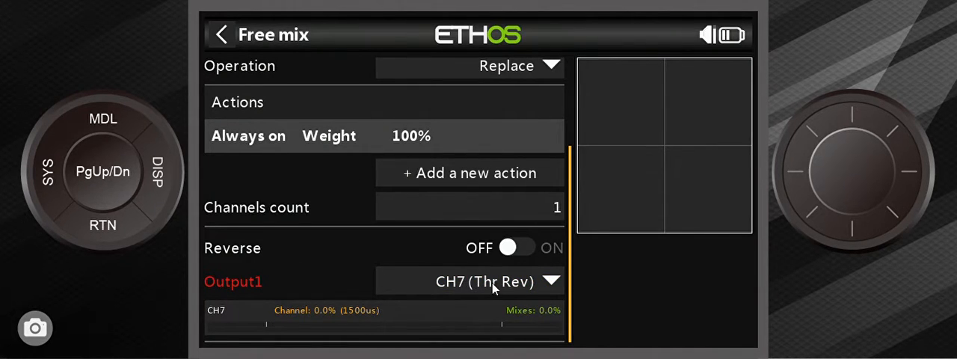
mouse_move(391, 270)
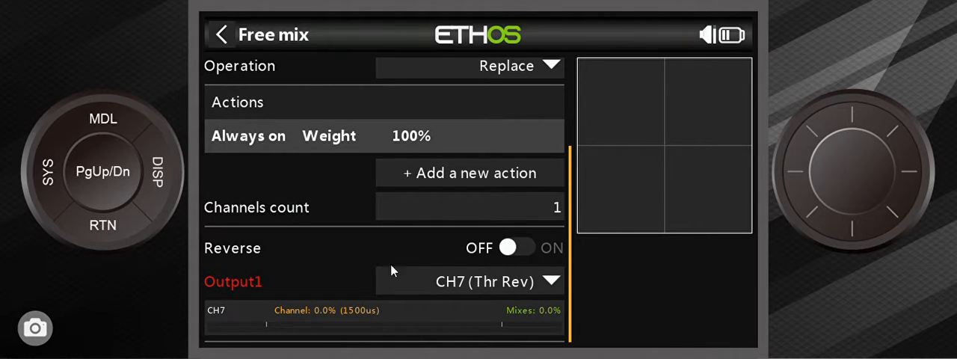
mouse_move(345, 267)
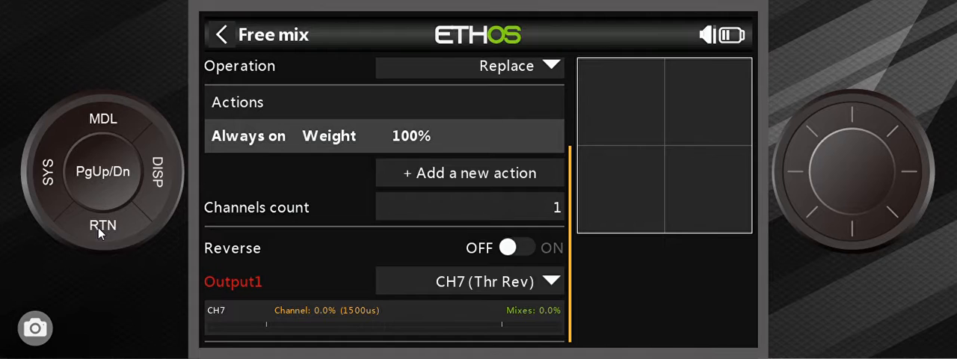
left_click(222, 34)
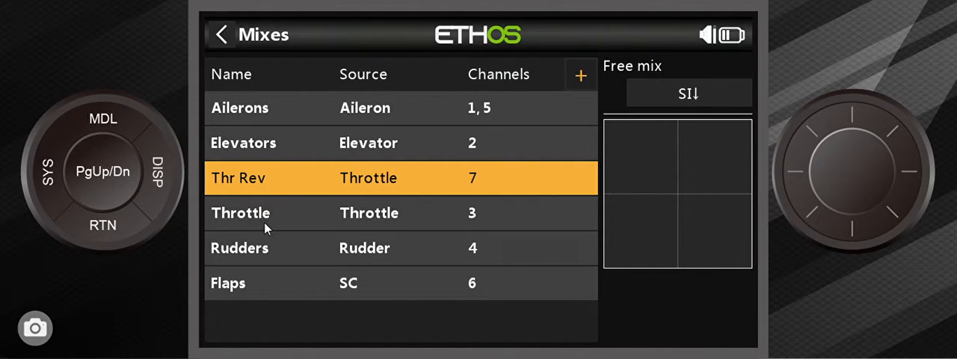
left_click(240, 212)
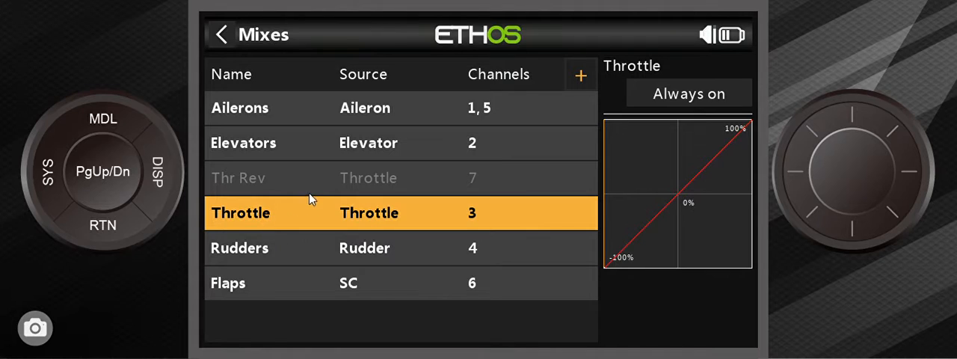
left_click(400, 178)
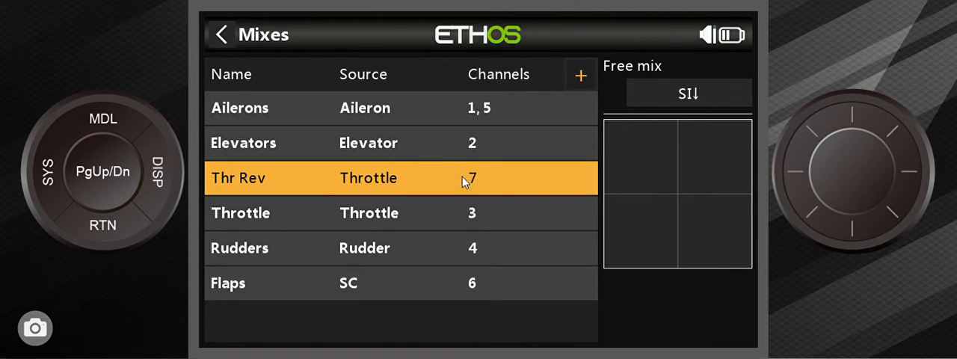
left_click(400, 212)
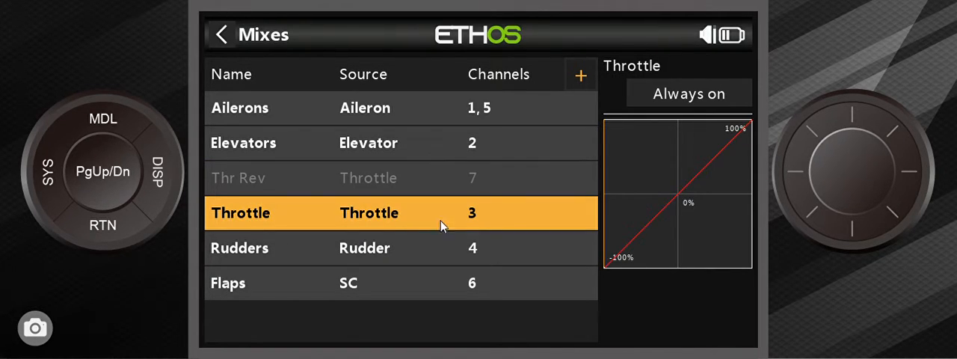
mouse_move(314, 231)
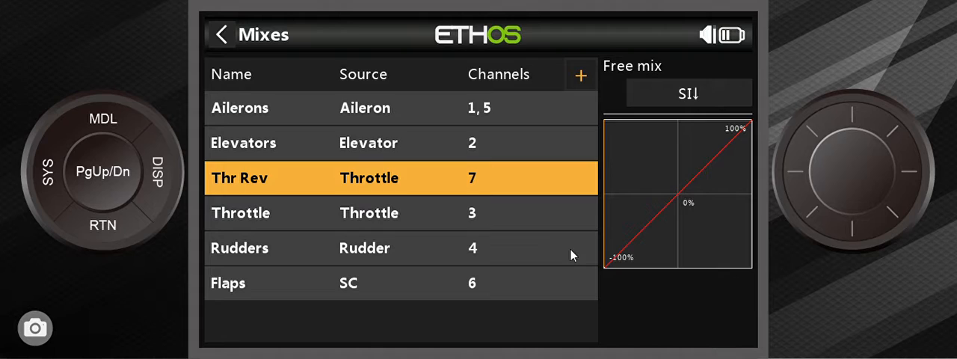
mouse_move(331, 220)
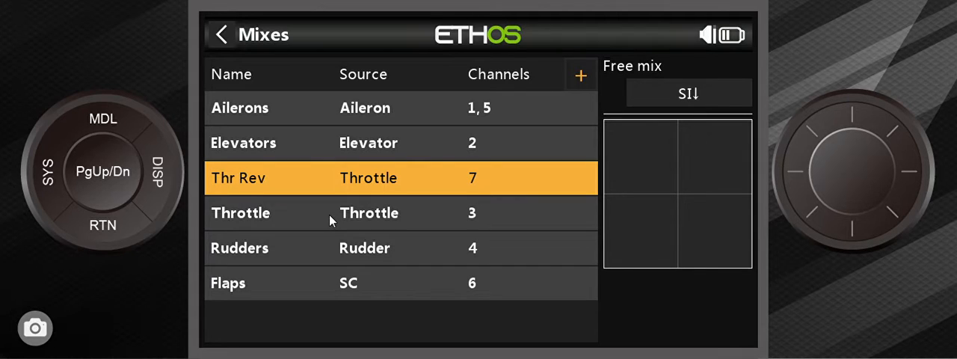
mouse_move(514, 206)
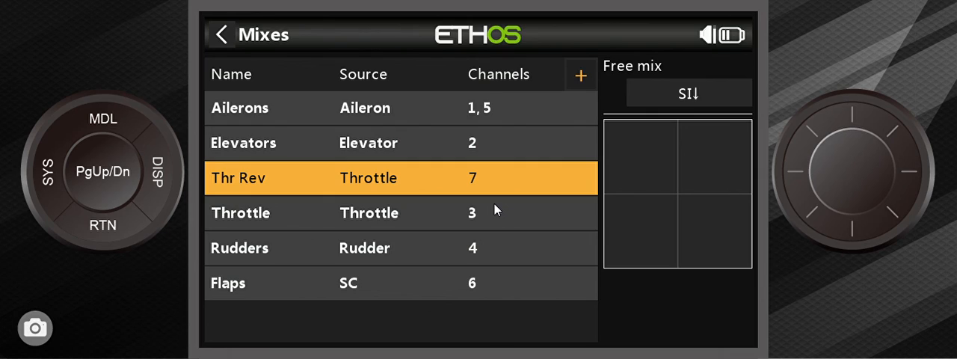
mouse_move(497, 209)
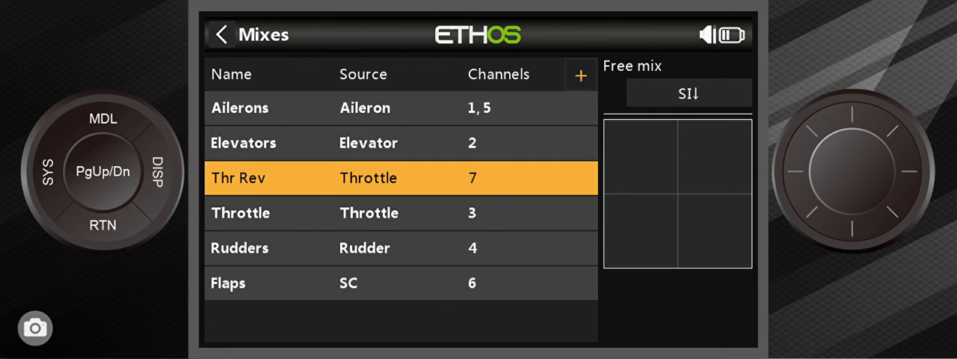